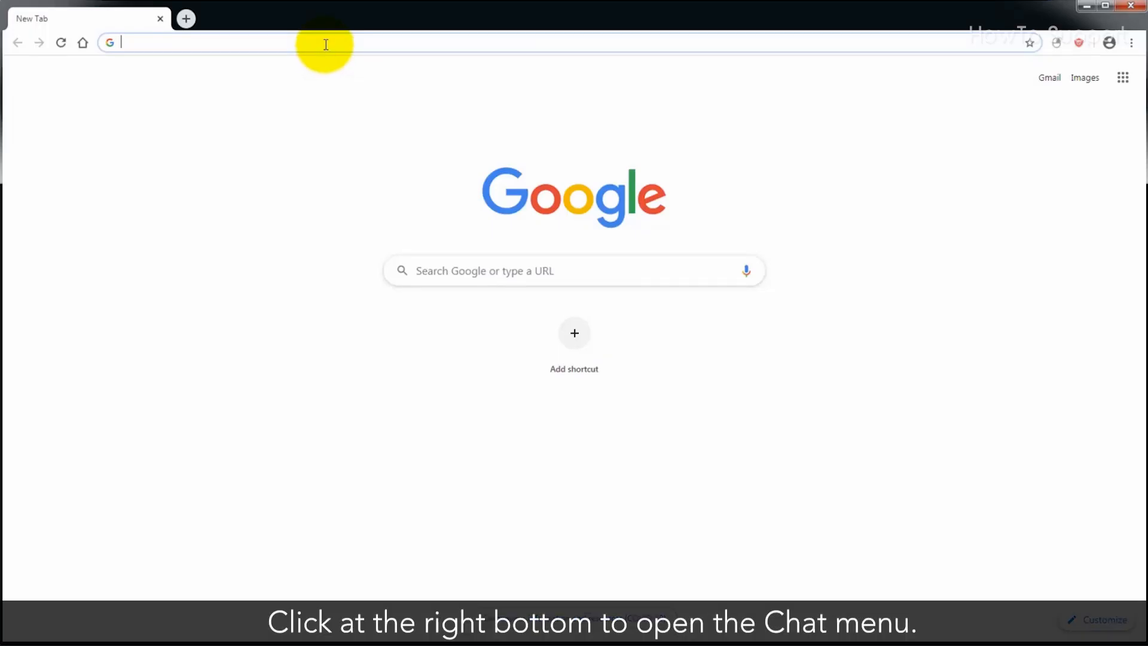
# Go to hangouts.google.com and sign in to reach the Hangouts home page
pyautogui.write('hangouts.google.com')
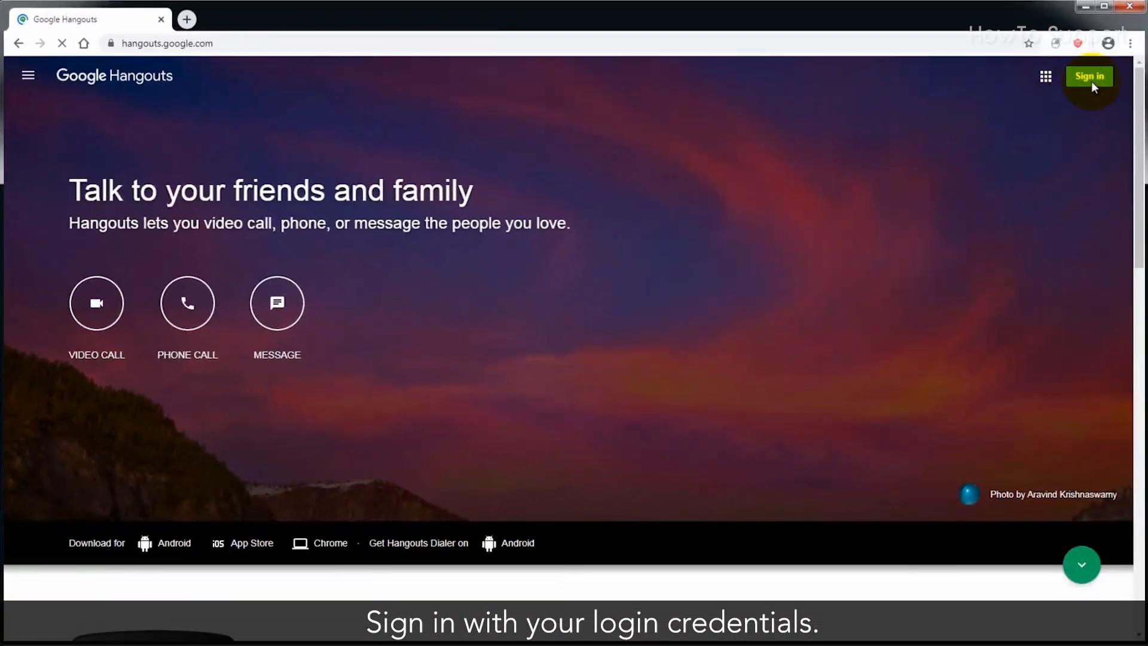
pyautogui.click(1088, 76)
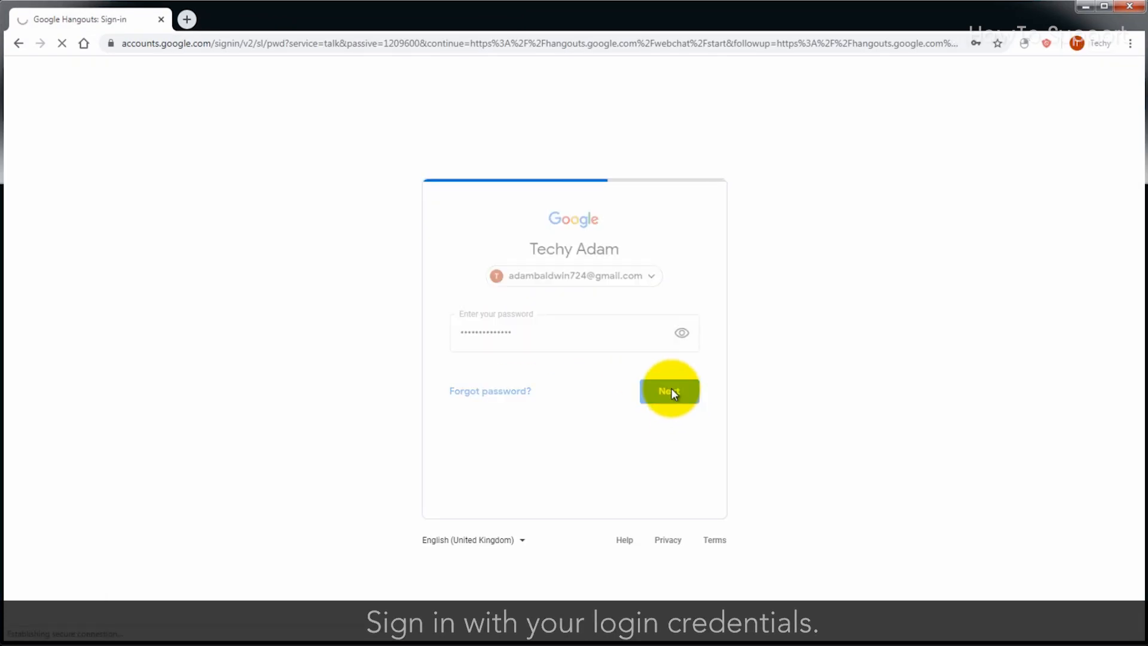
pyautogui.click(668, 390)
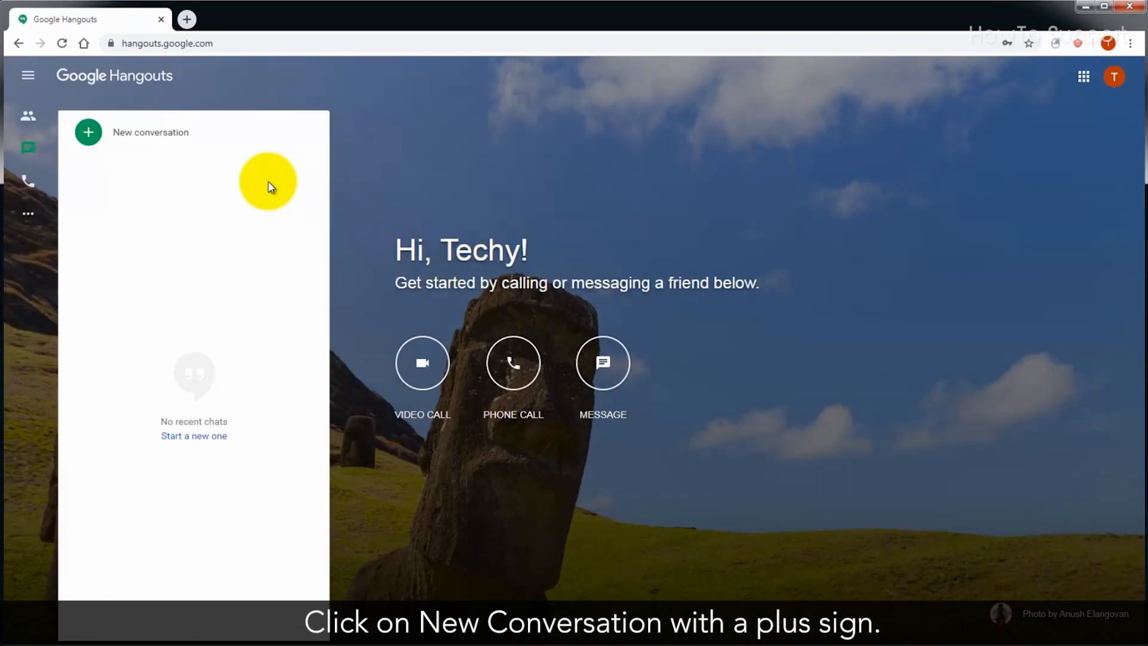
pyautogui.click(88, 131)
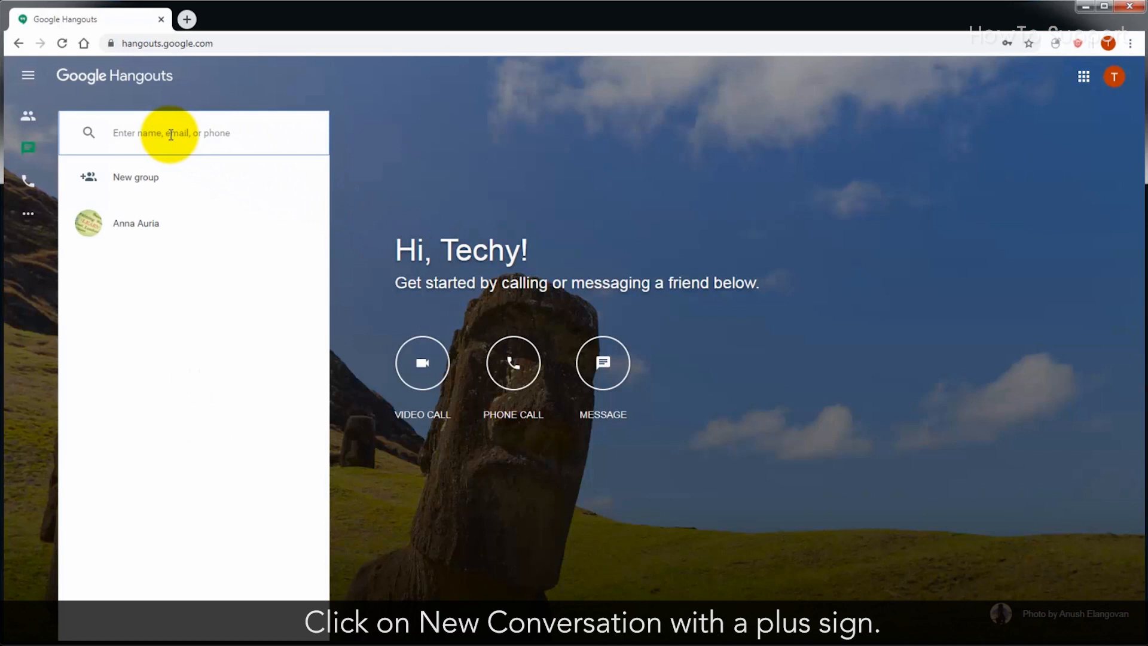
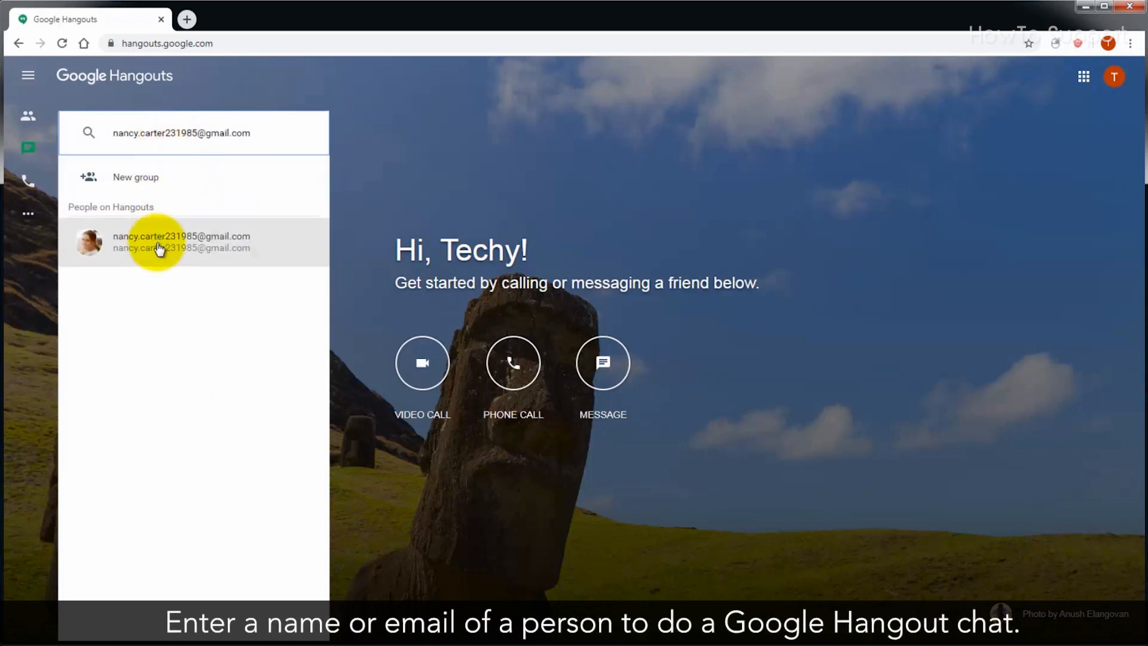
pyautogui.click(161, 241)
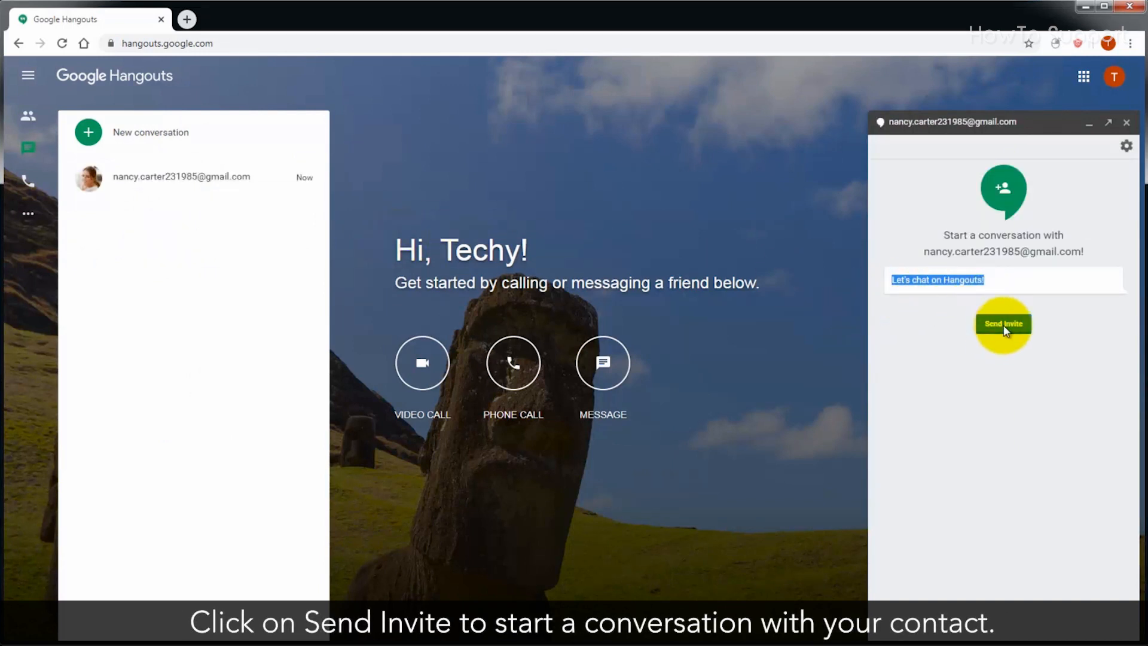
# Send the chat invitation so the contact appears in recent chats
pyautogui.click(1003, 323)
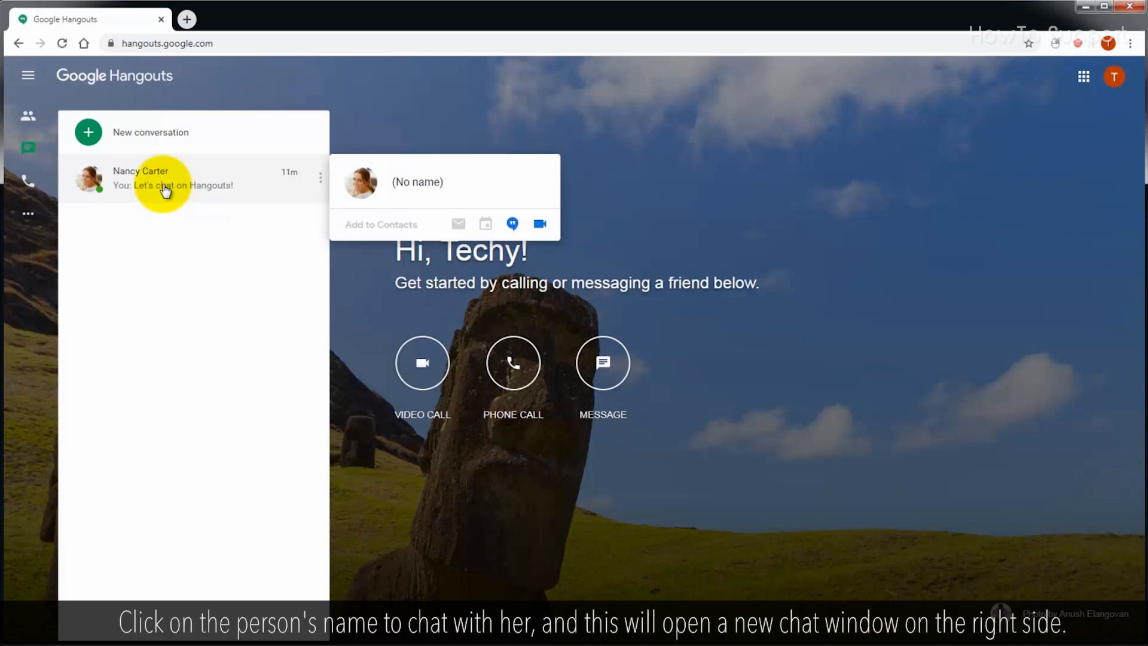
# Reopen the conversation from the list and send the message 'Hi Anna'
pyautogui.click(165, 180)
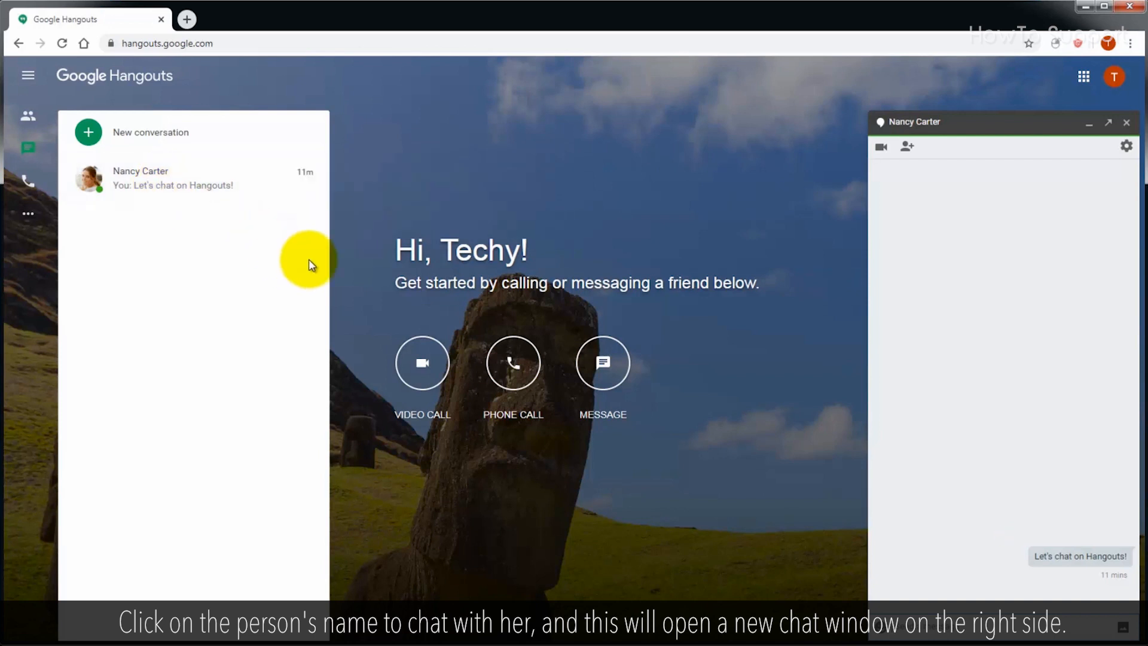
pyautogui.write('Hi Anna')
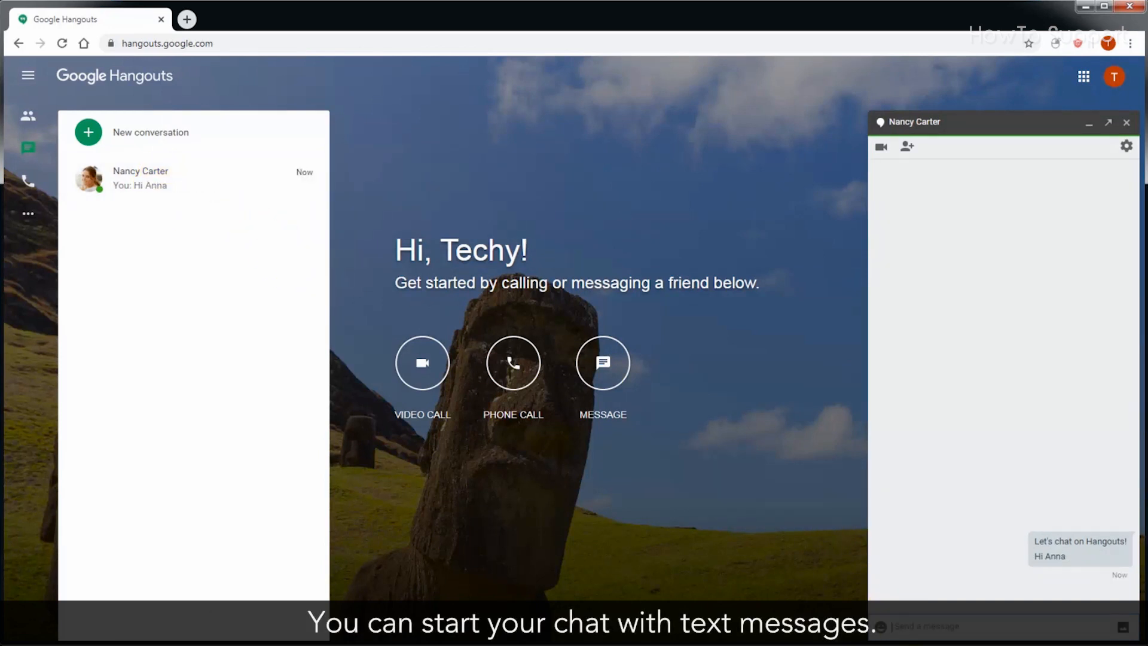